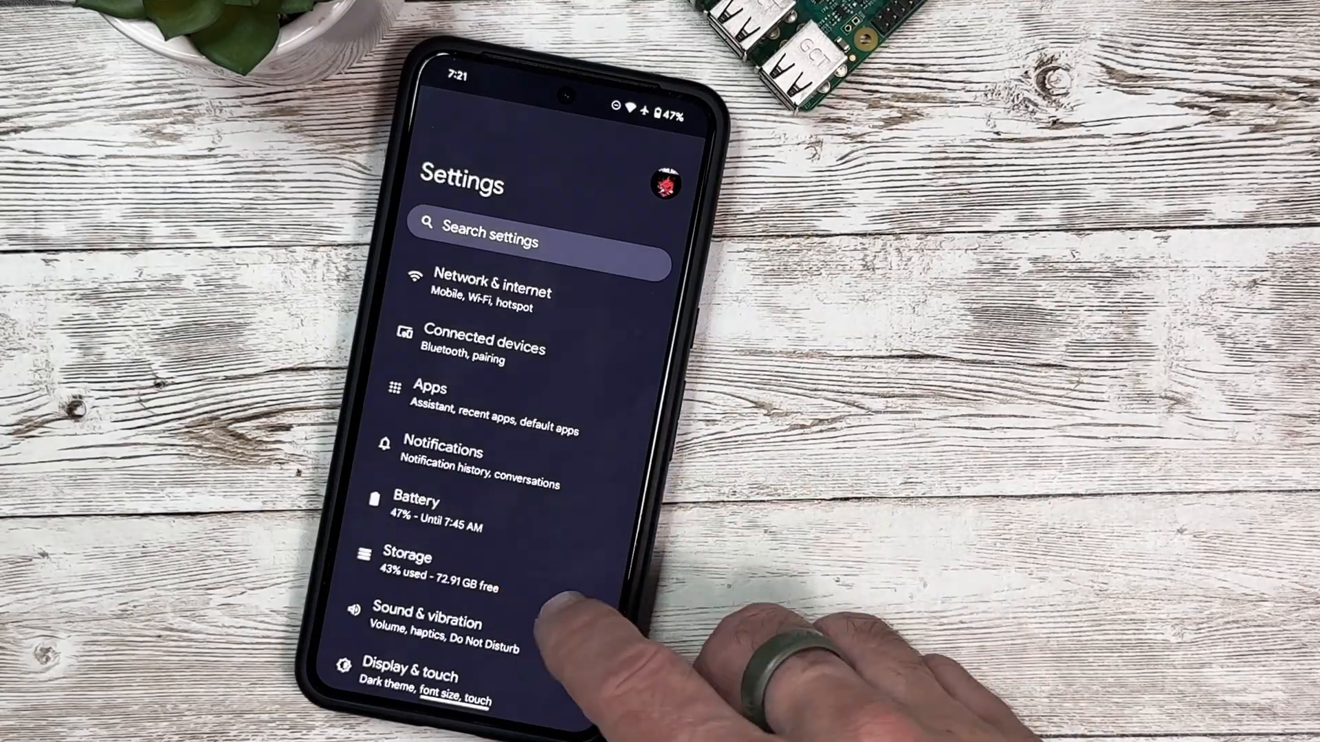
Step: Scroll the Settings list down and go into Device diagnostics
scroll("down", 3)
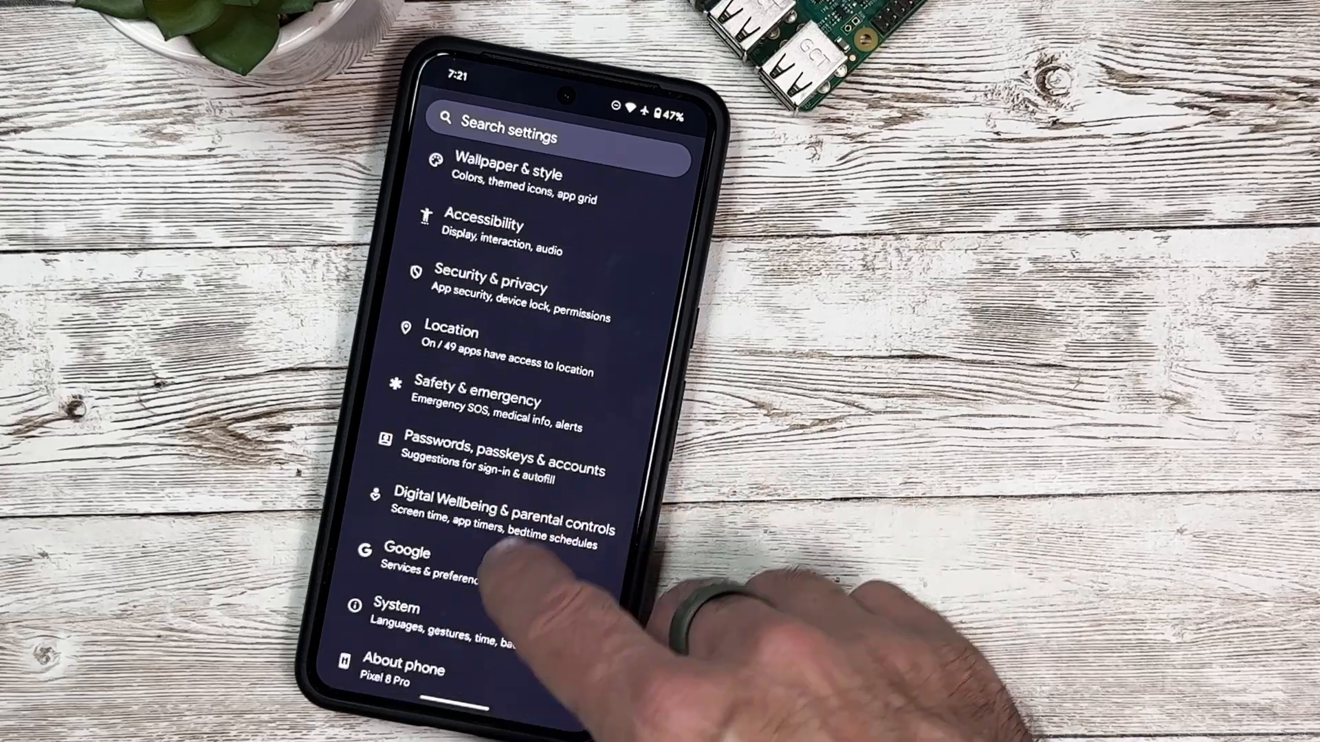
left_click(407, 607)
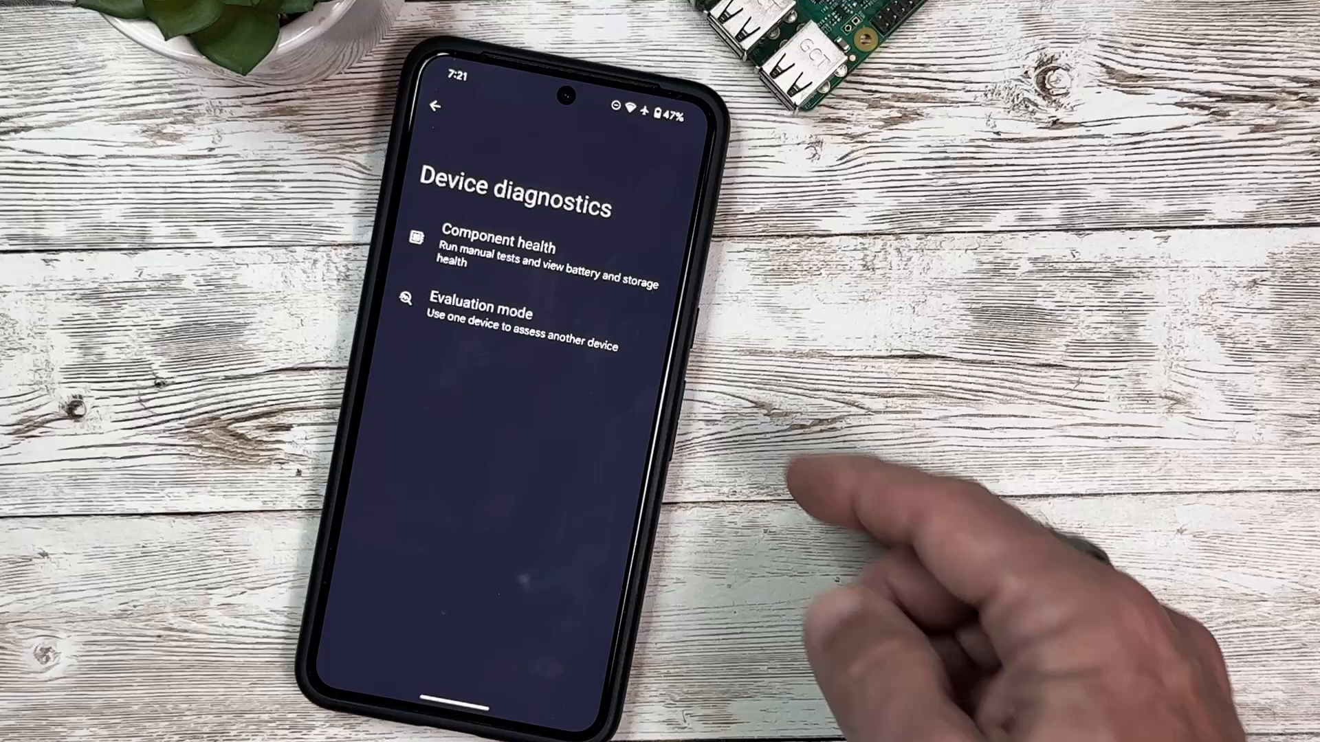
Step: Open Component health to view display and touch tests plus battery and storage status
left_click(499, 243)
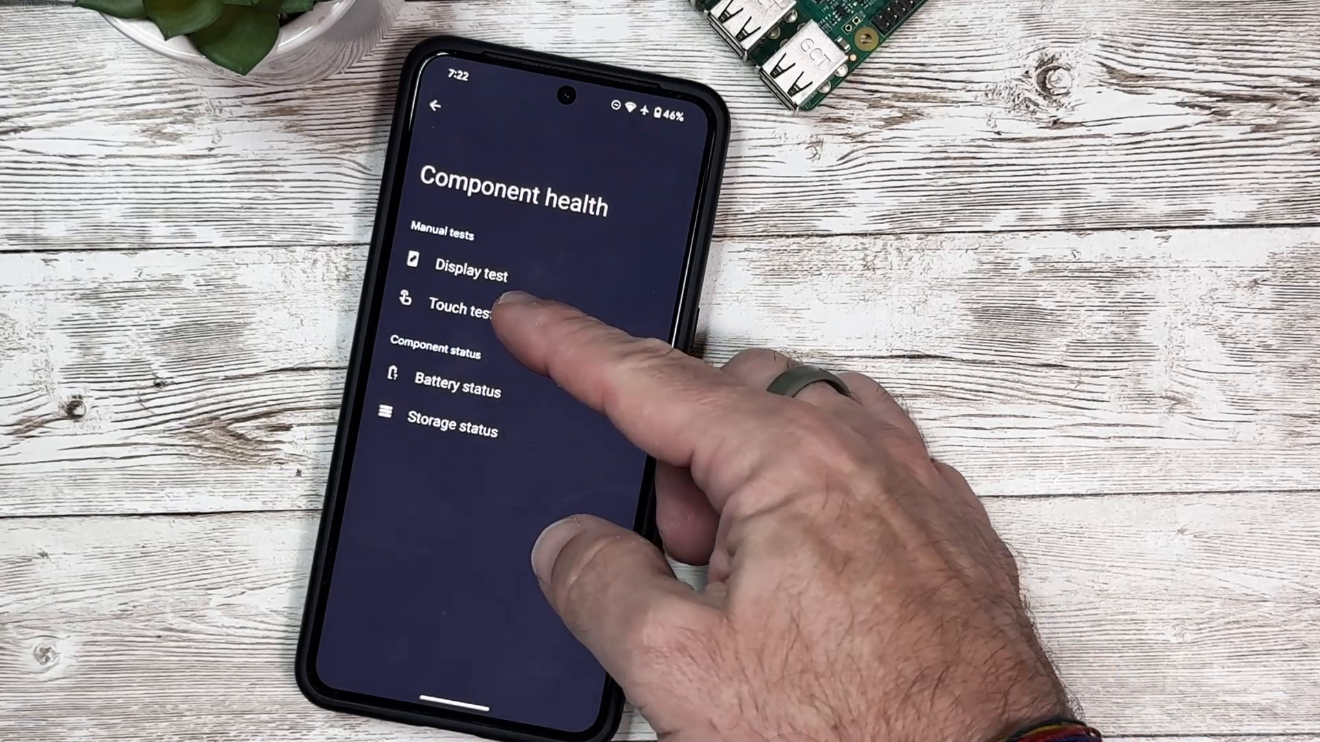
left_click(460, 305)
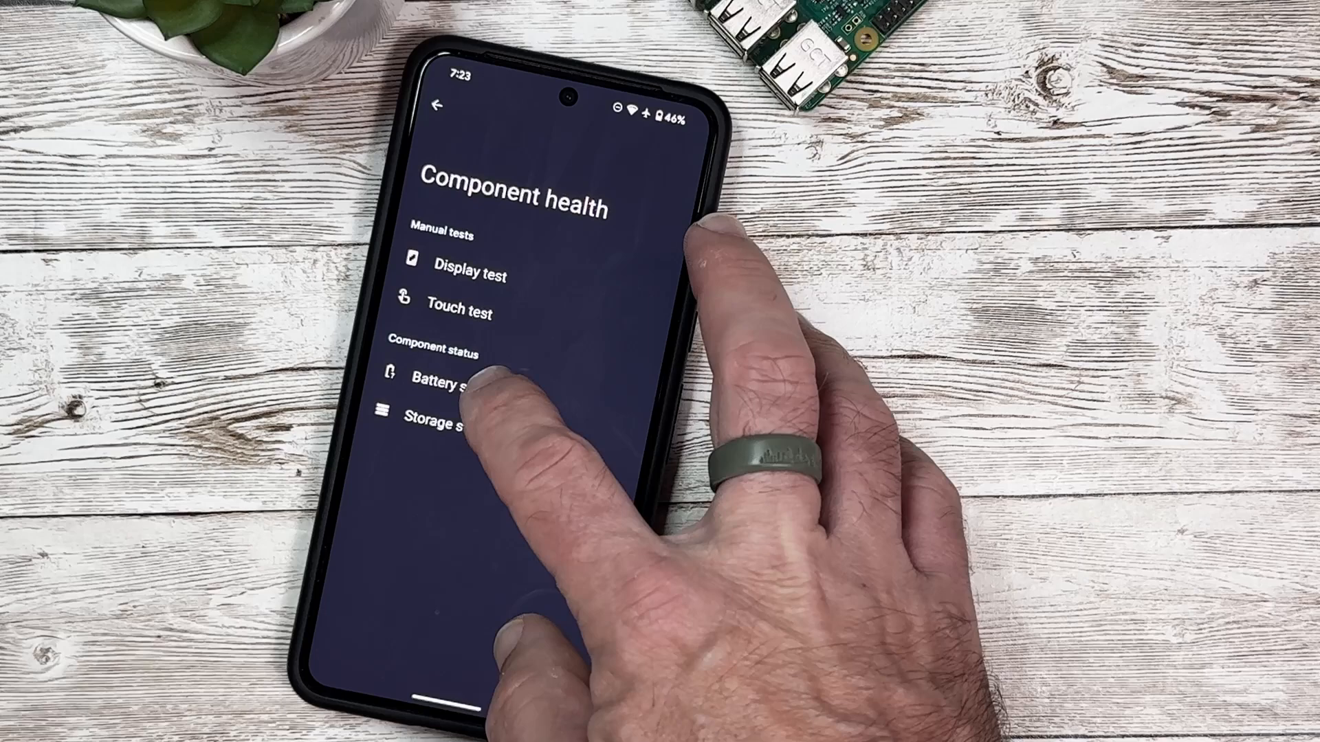
left_click(440, 379)
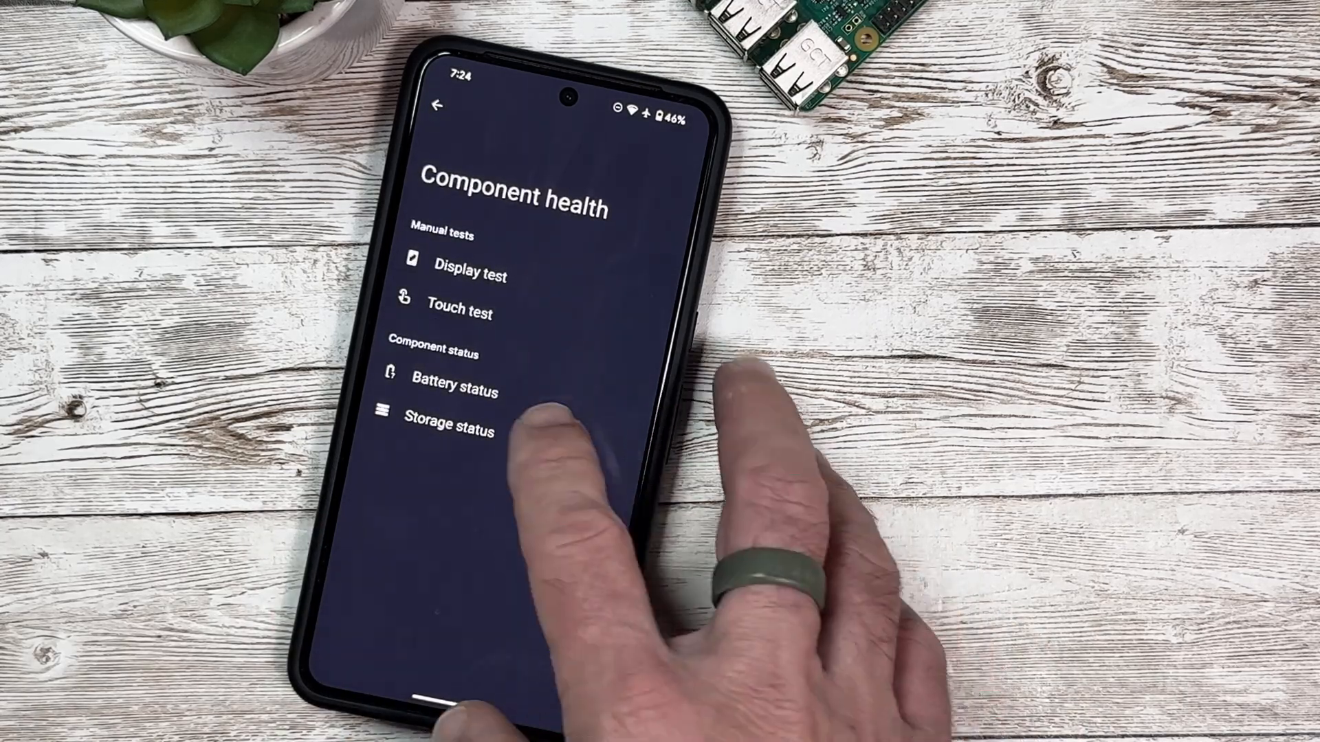
left_click(450, 426)
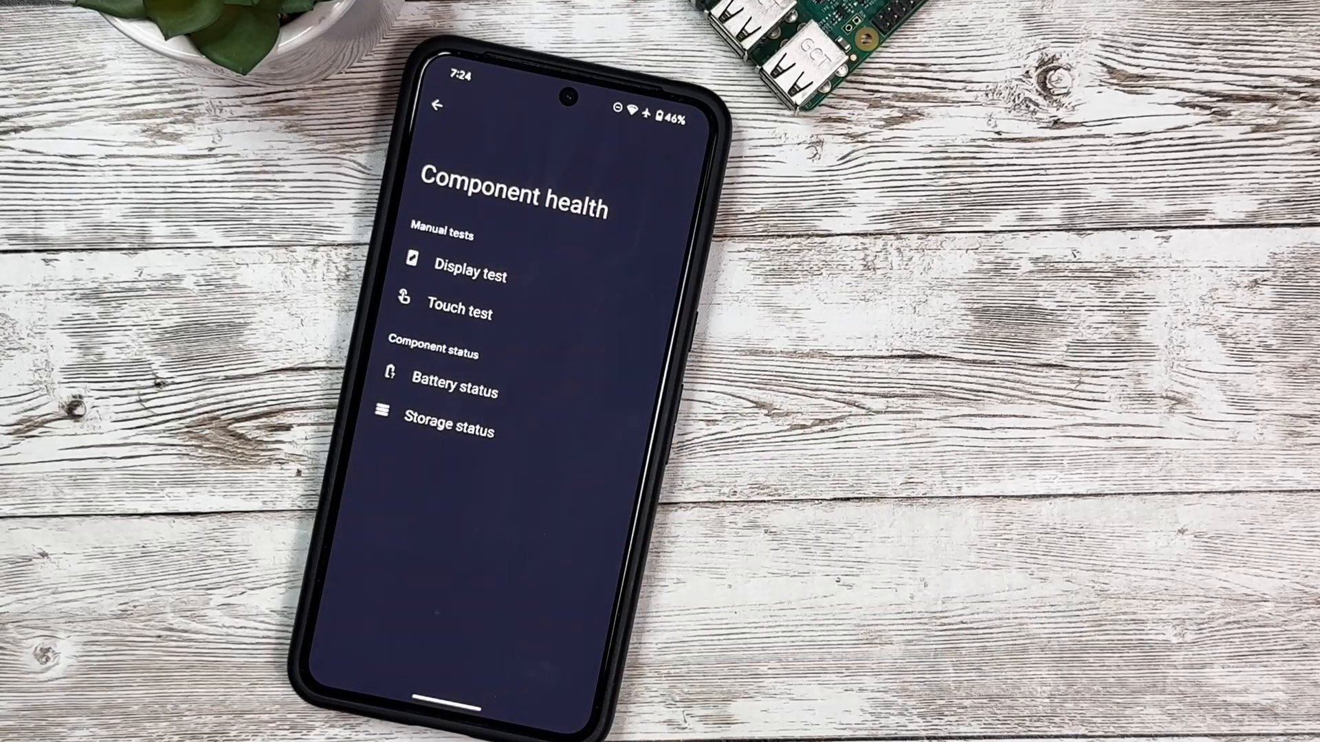
Step: Return to the main Settings list and open Sound & vibration
left_click(440, 103)
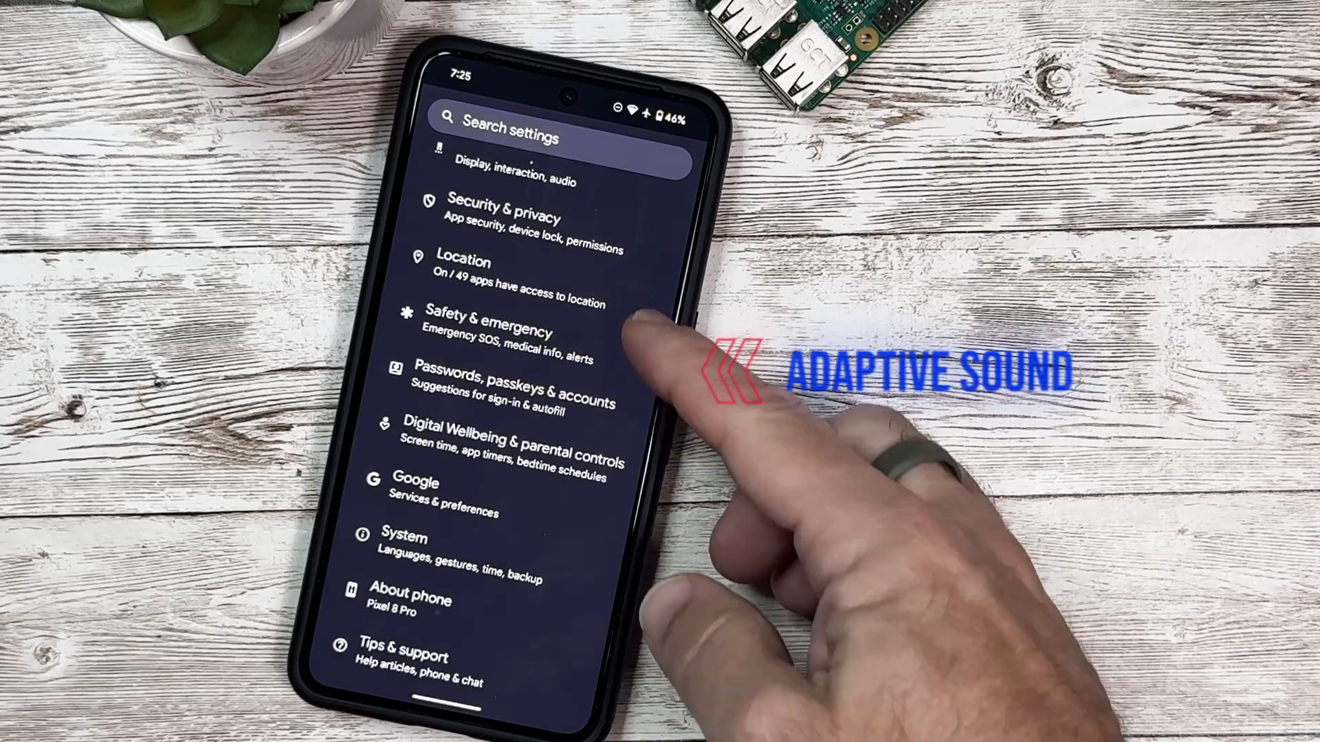
scroll("down", 3)
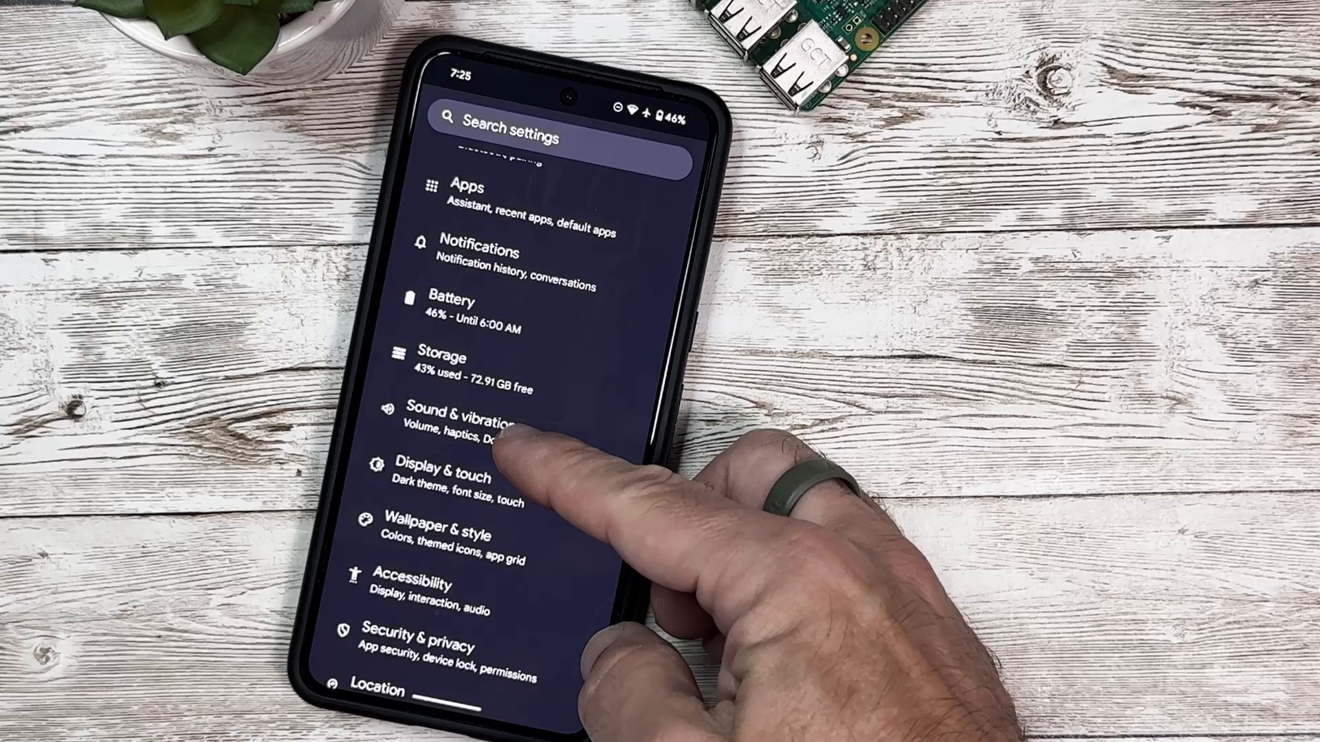
left_click(470, 416)
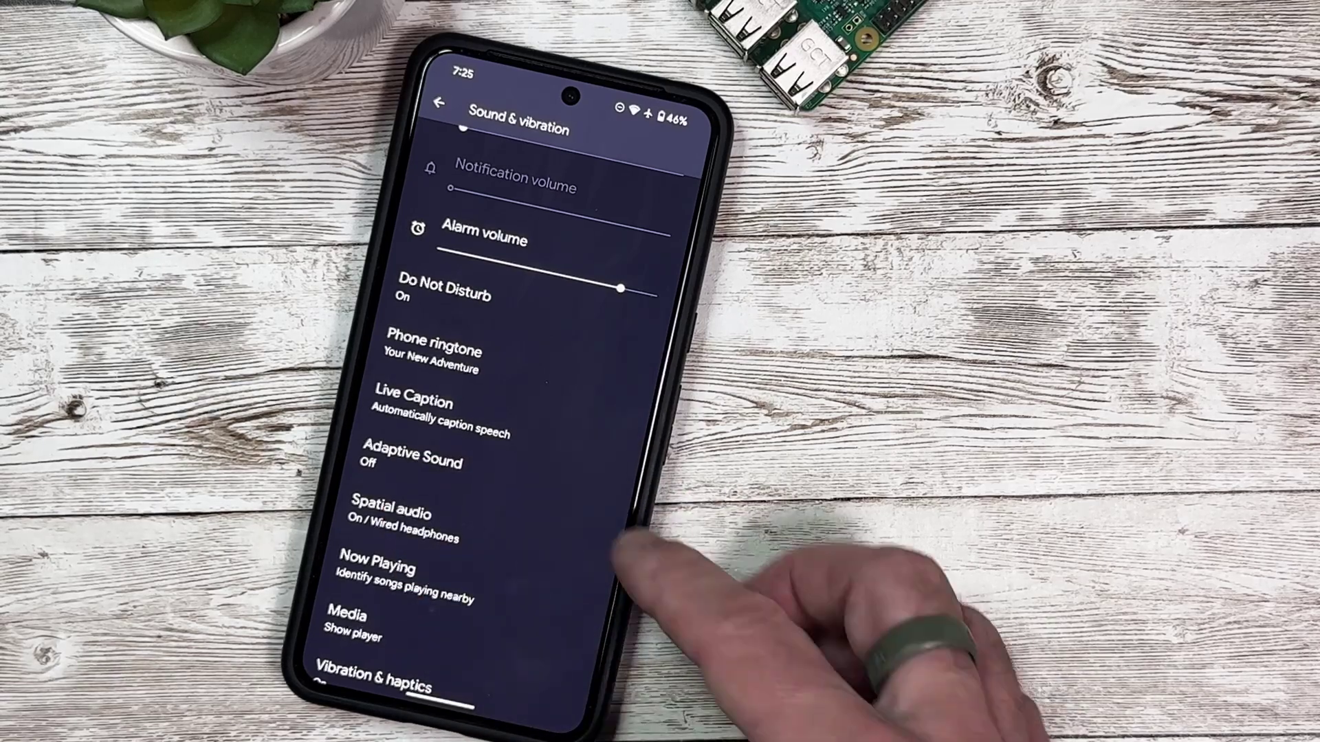
Step: Open Adaptive Sound and switch Use Adaptive Sound on
left_click(423, 462)
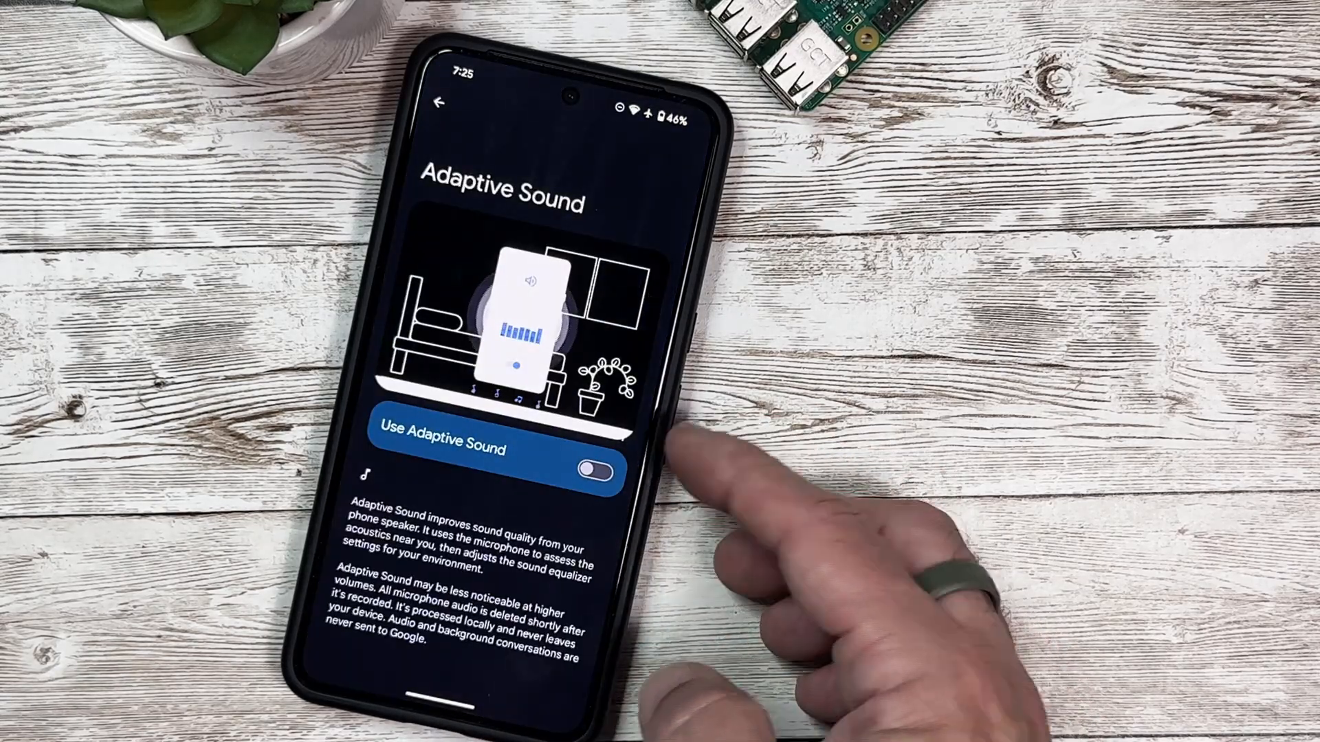
left_click(593, 467)
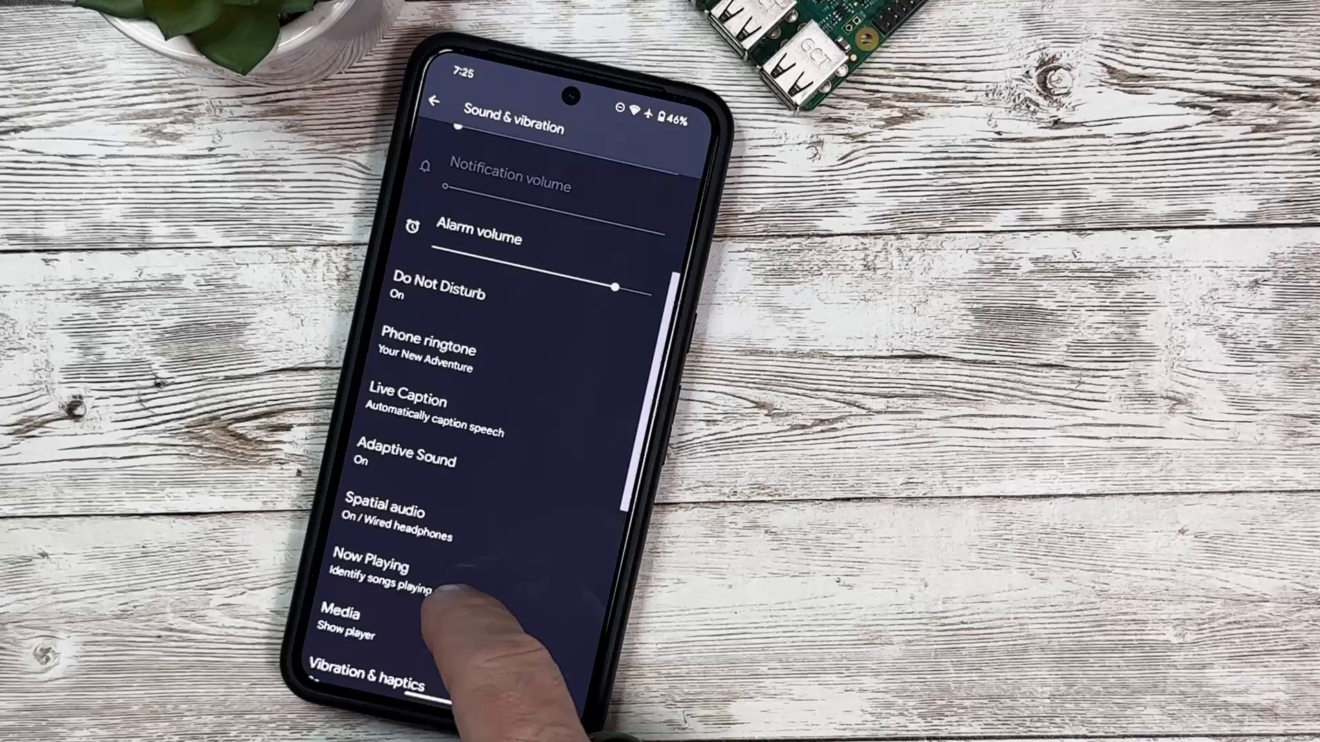
Step: Scroll Settings to Display & touch and open it, then swipe across the screen
scroll("down", 3)
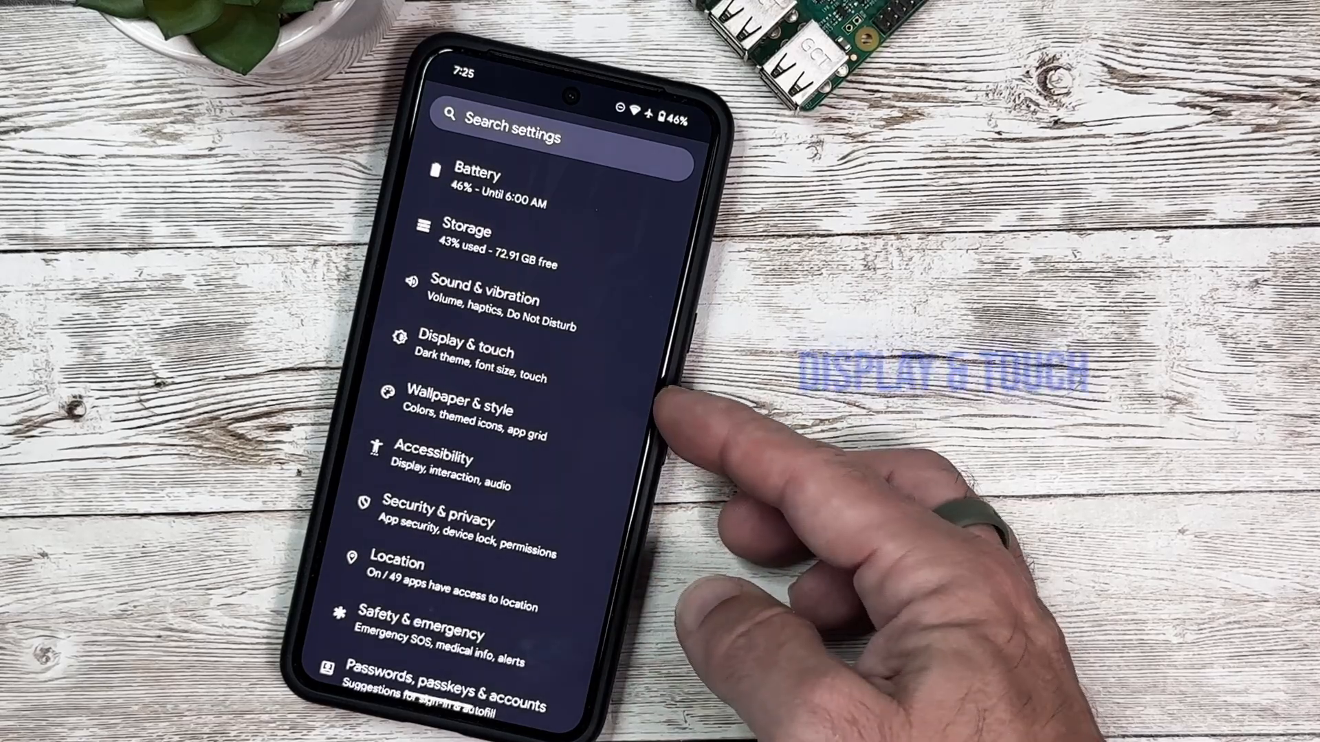
left_click(458, 353)
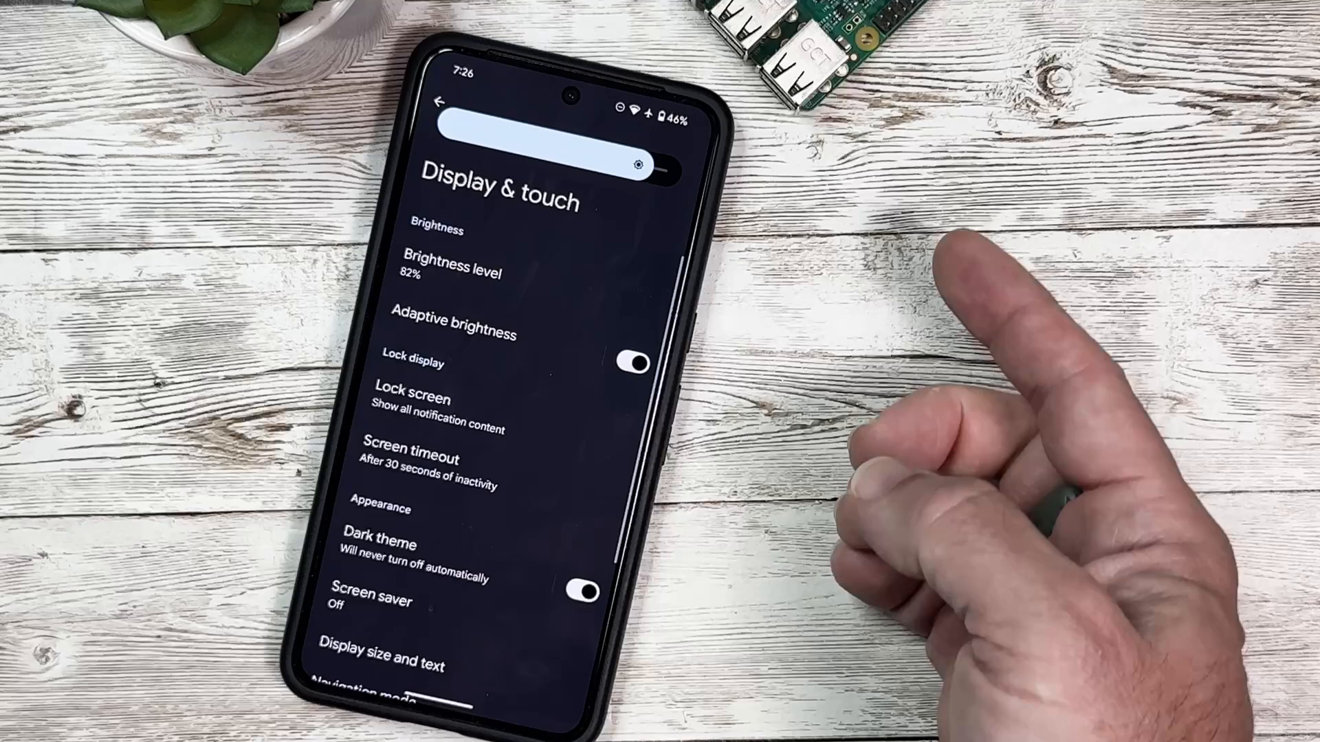
left_click_drag(657, 162, 673, 160)
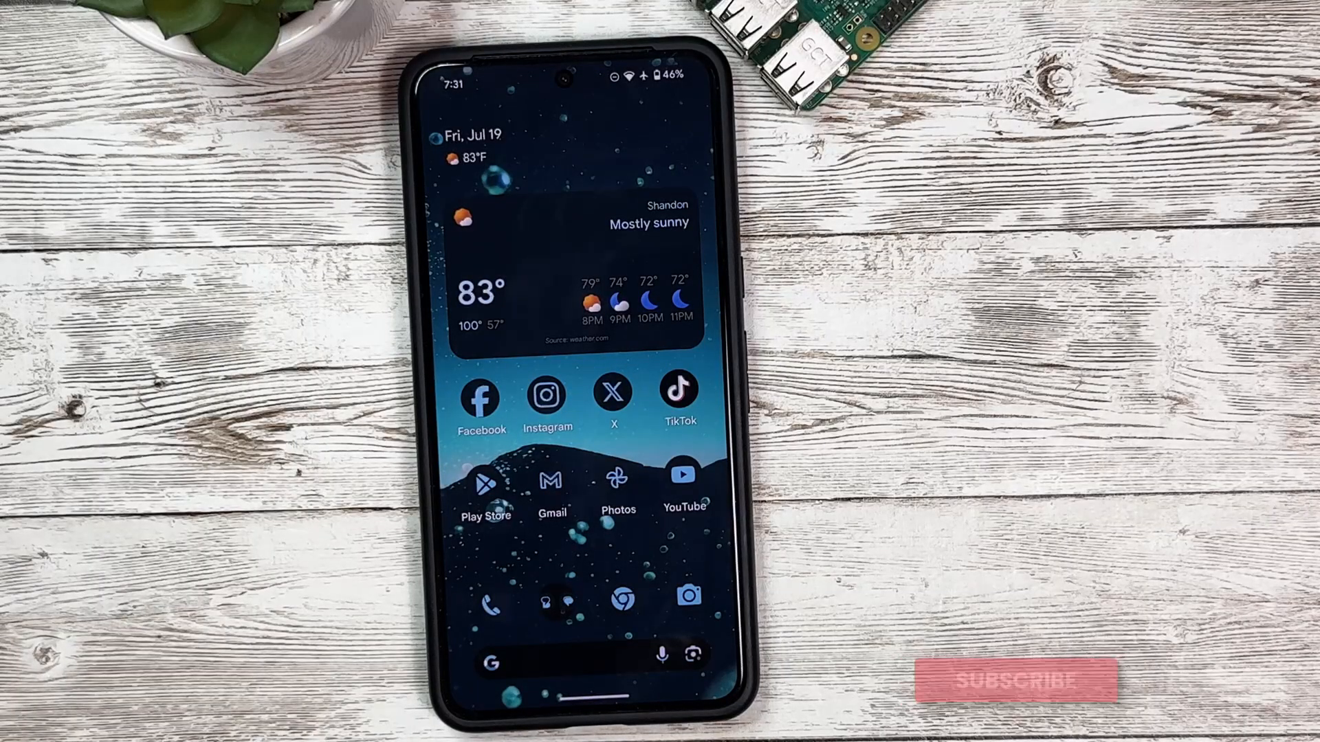
Step: Tap near the bottom edge to return to the home screen
left_click(1018, 685)
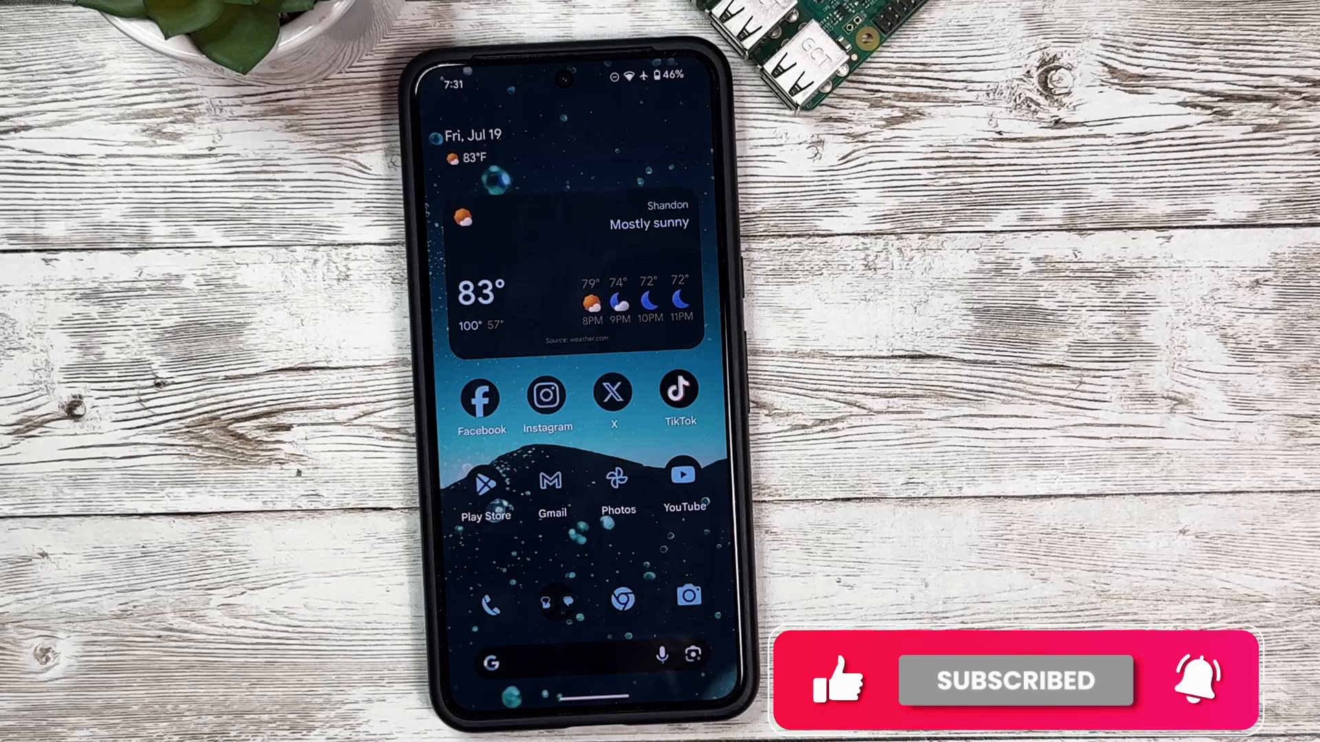